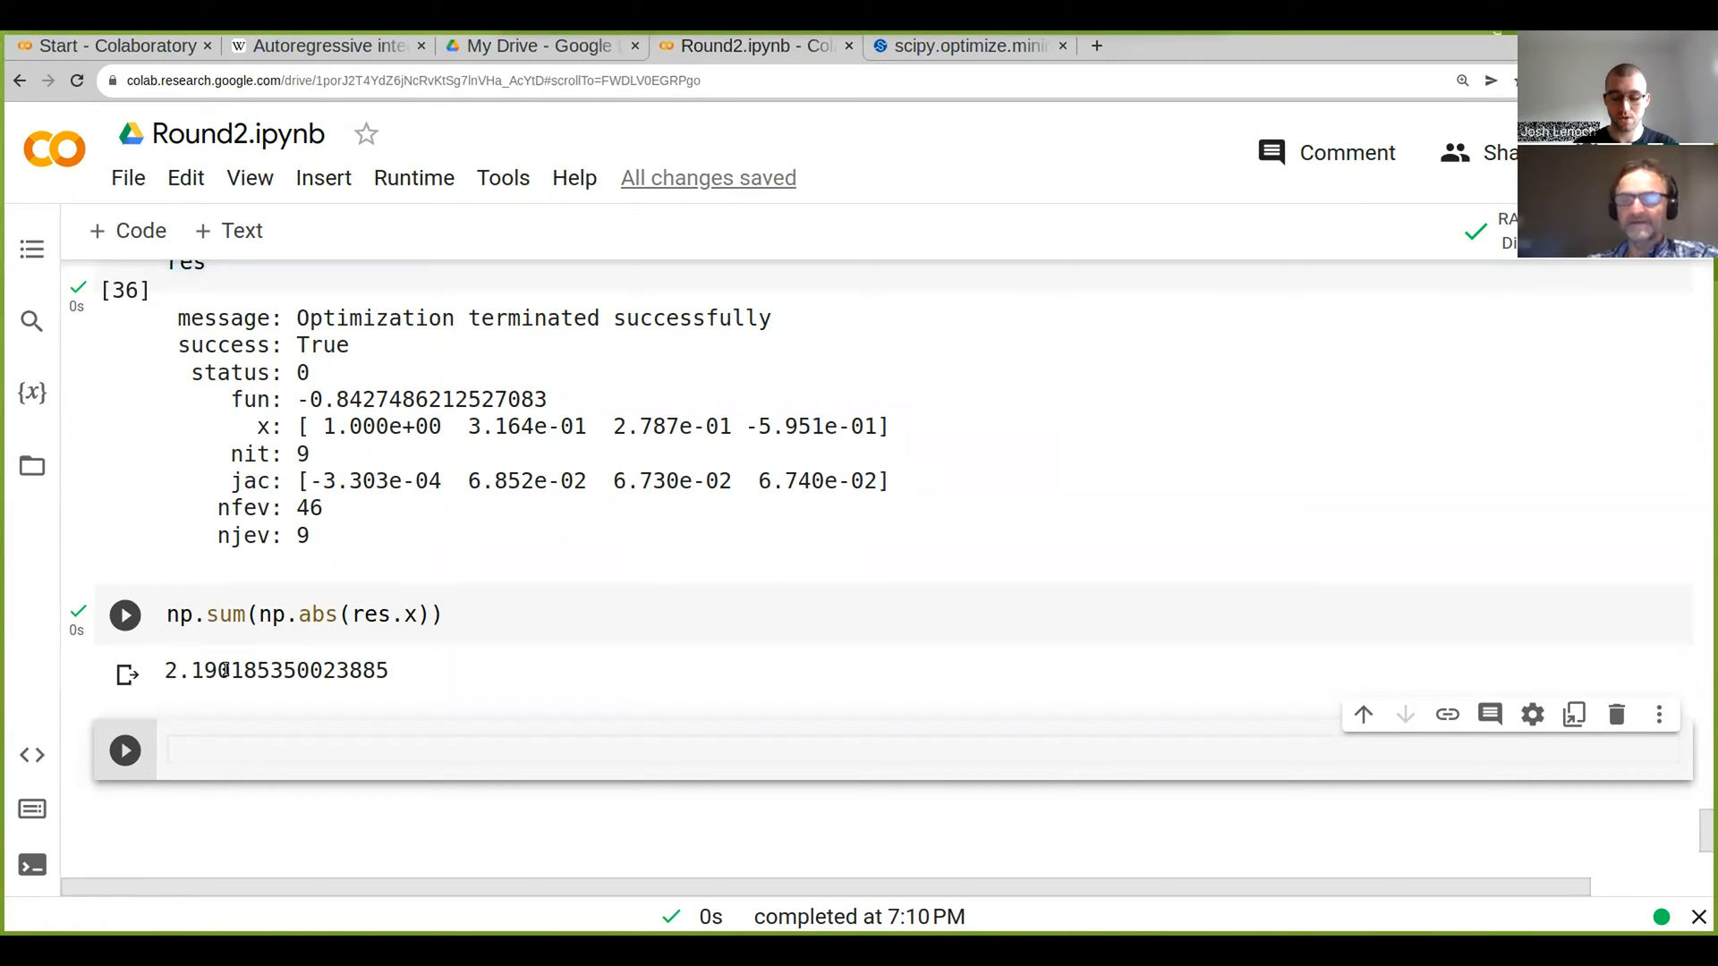
pyautogui.click(438, 750)
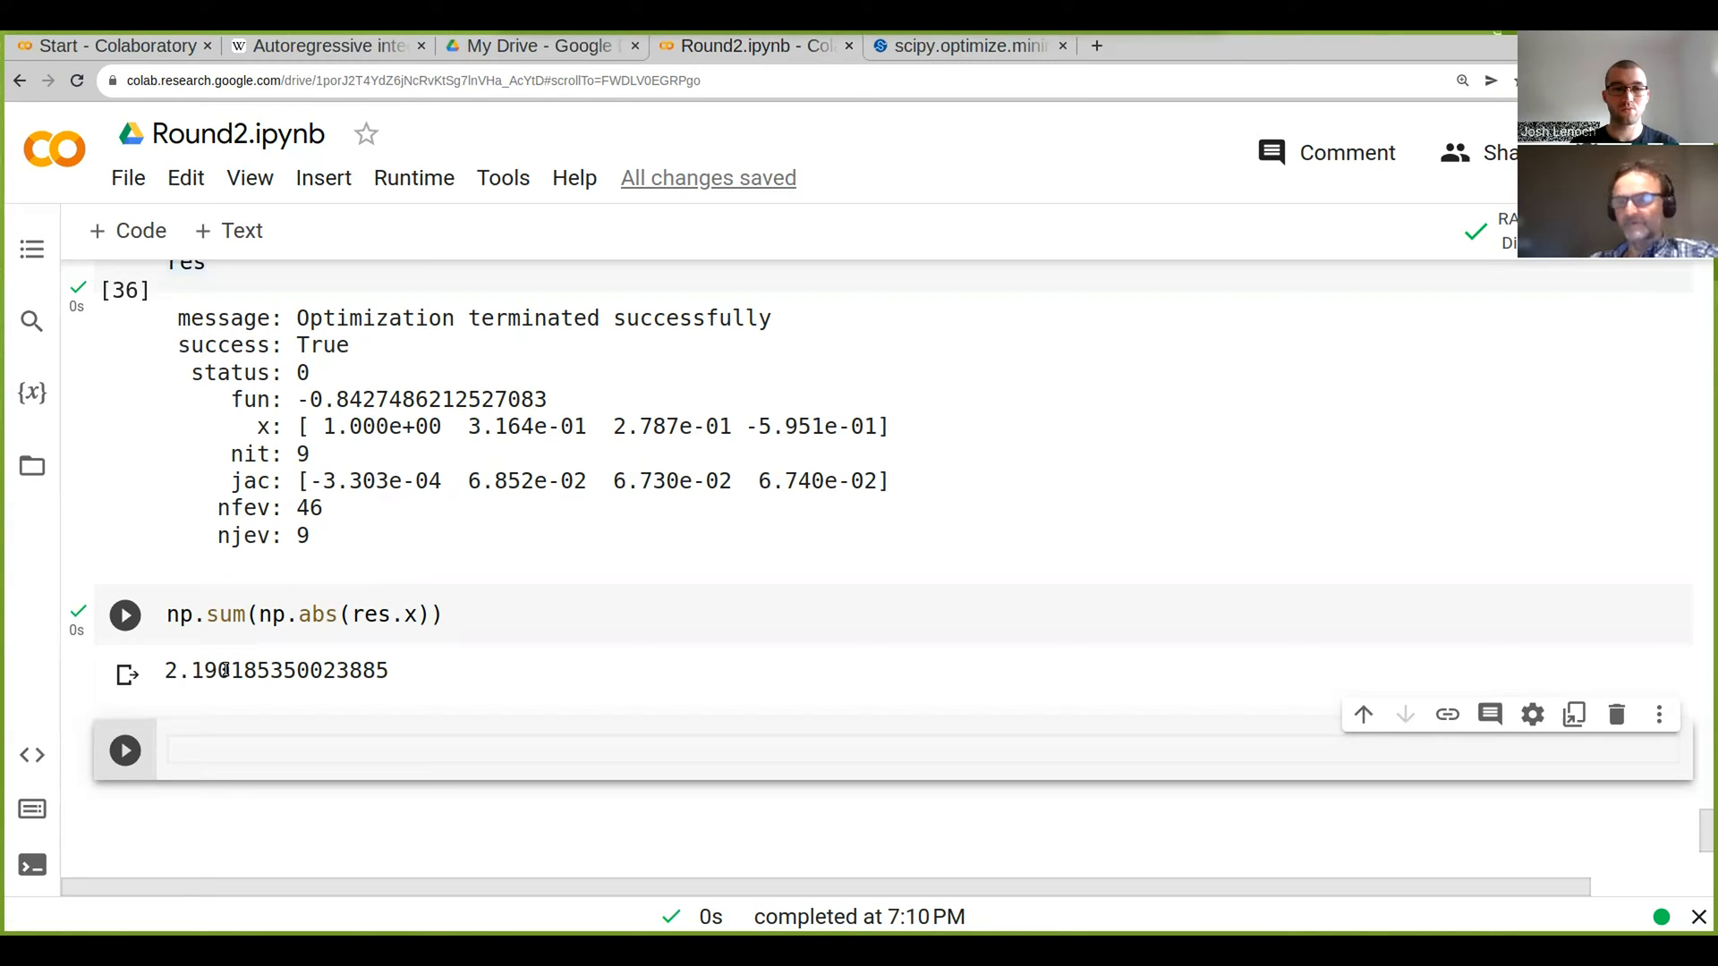
pyautogui.click(438, 750)
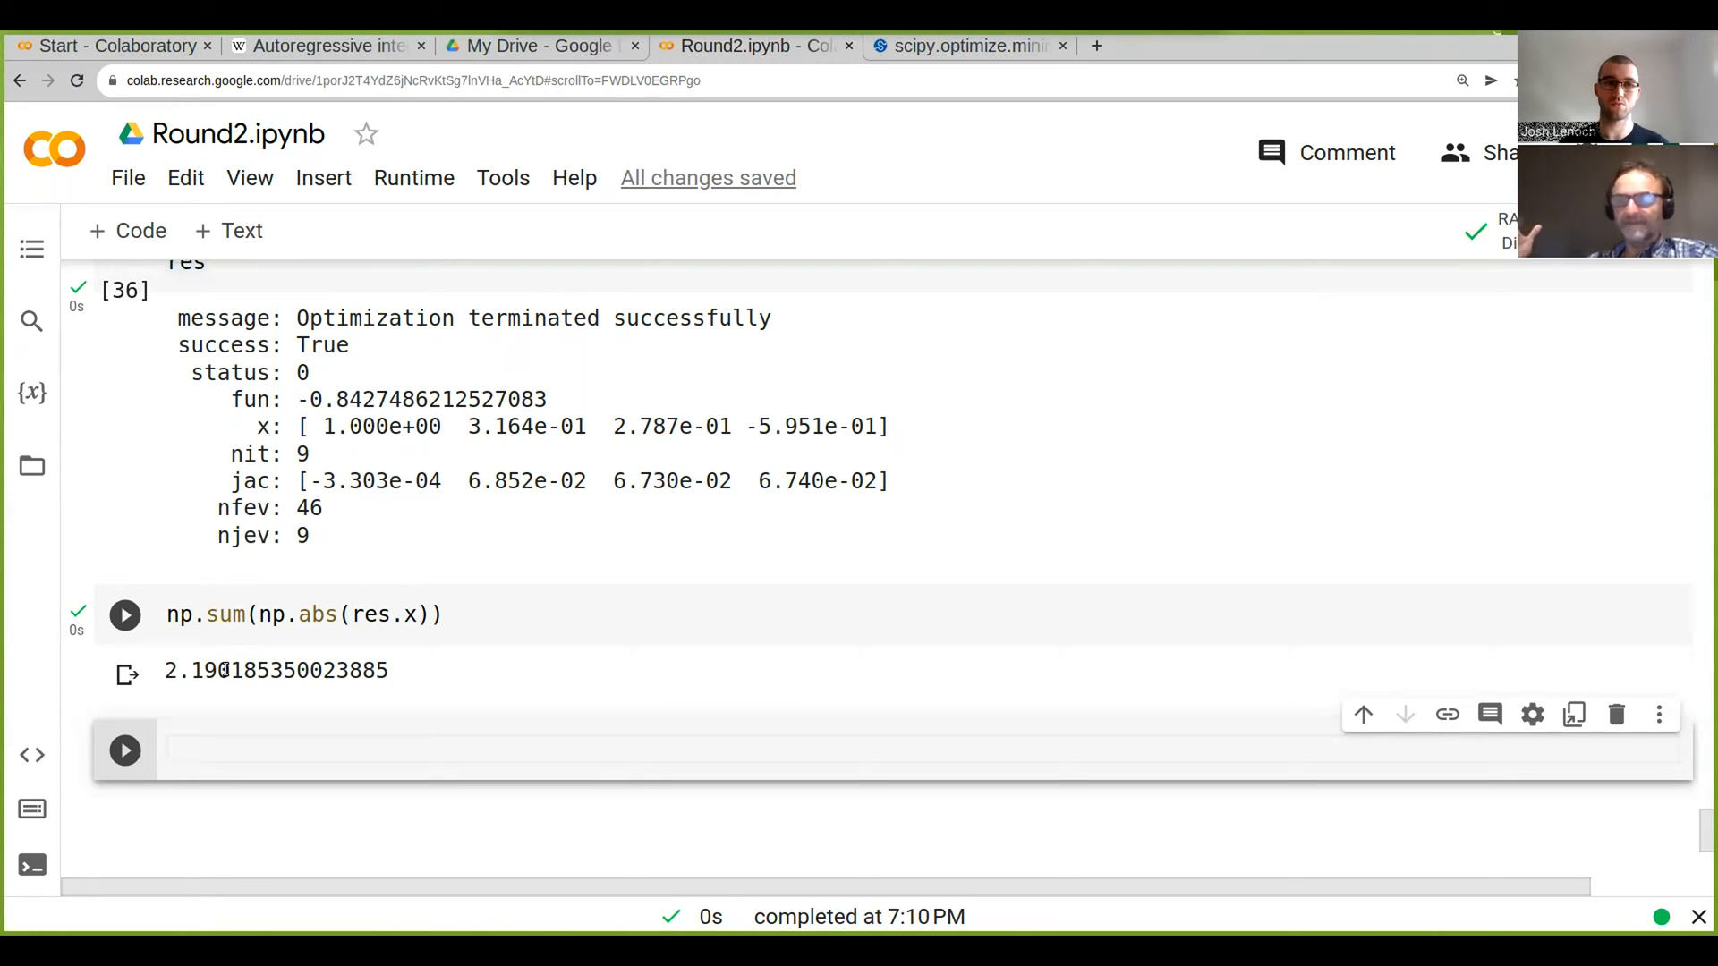
pyautogui.click(439, 750)
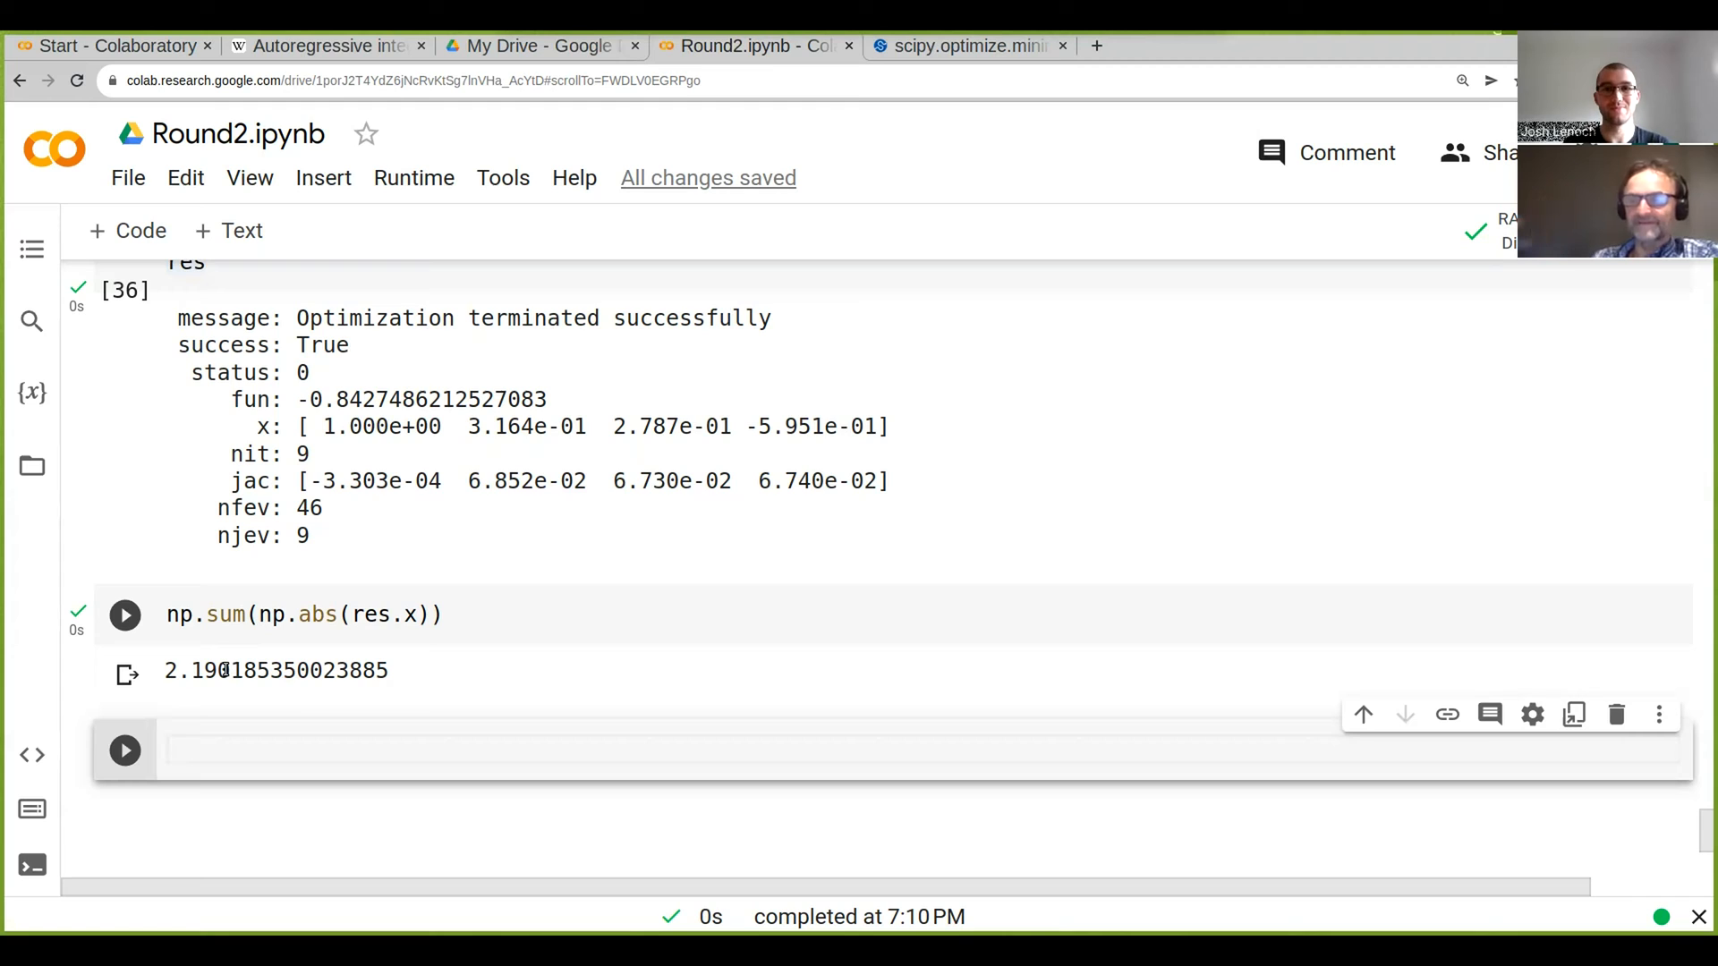
pyautogui.click(439, 750)
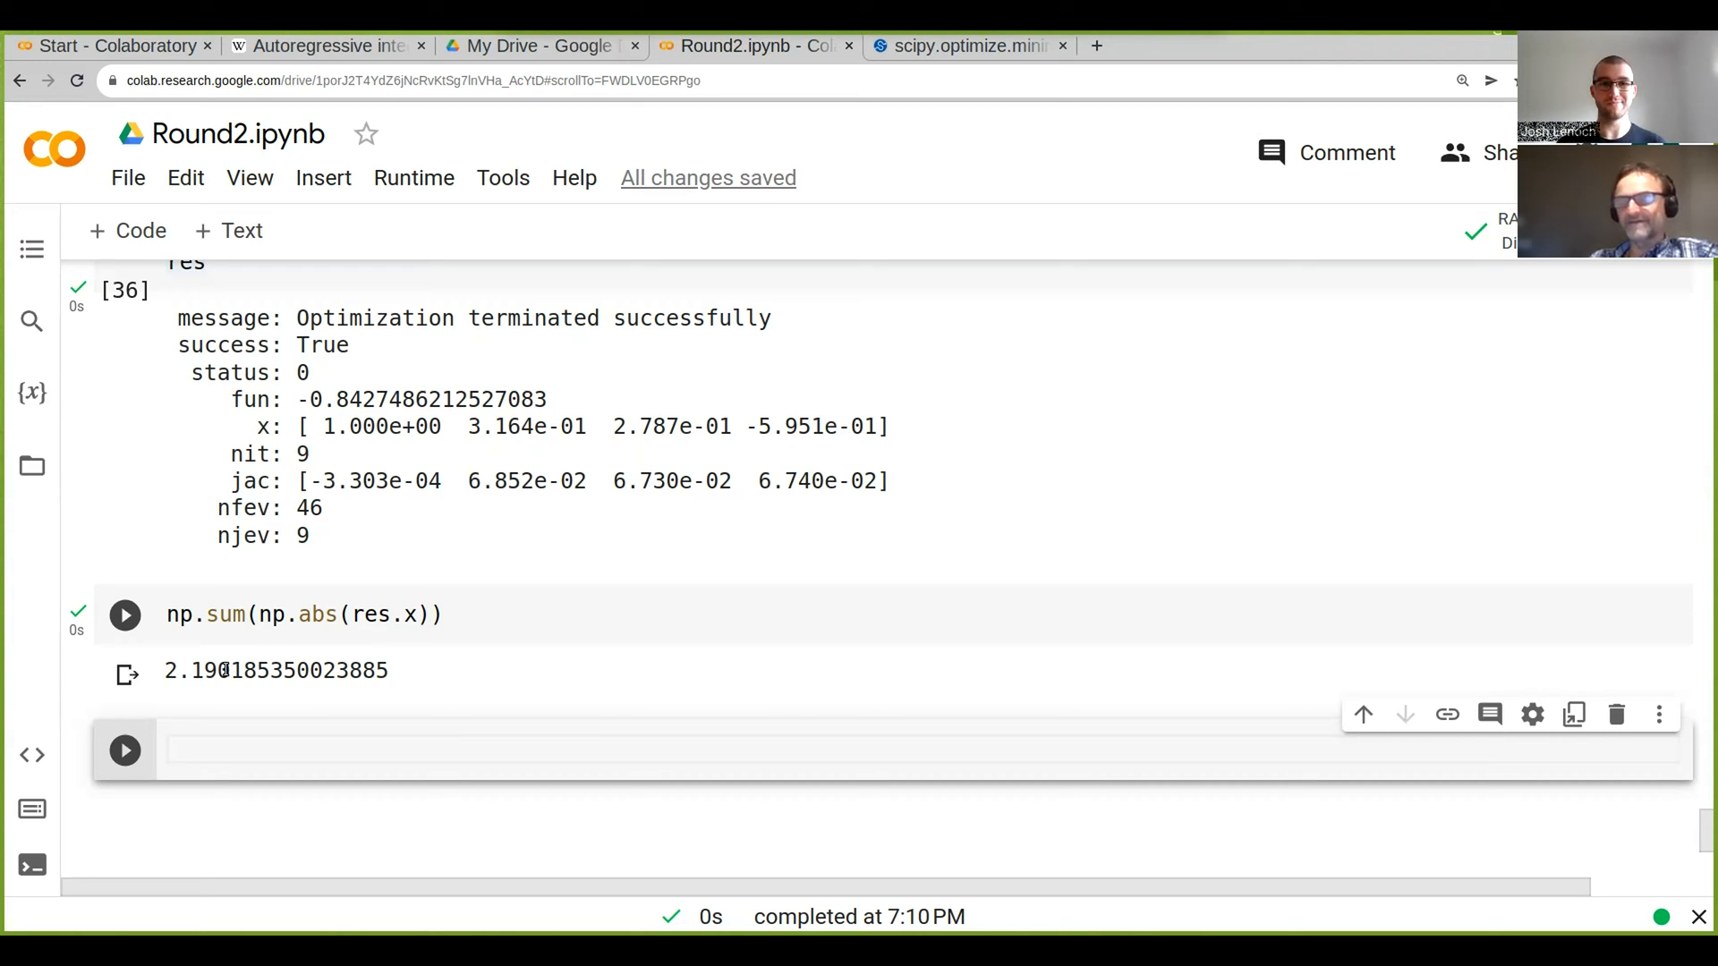
pyautogui.click(439, 750)
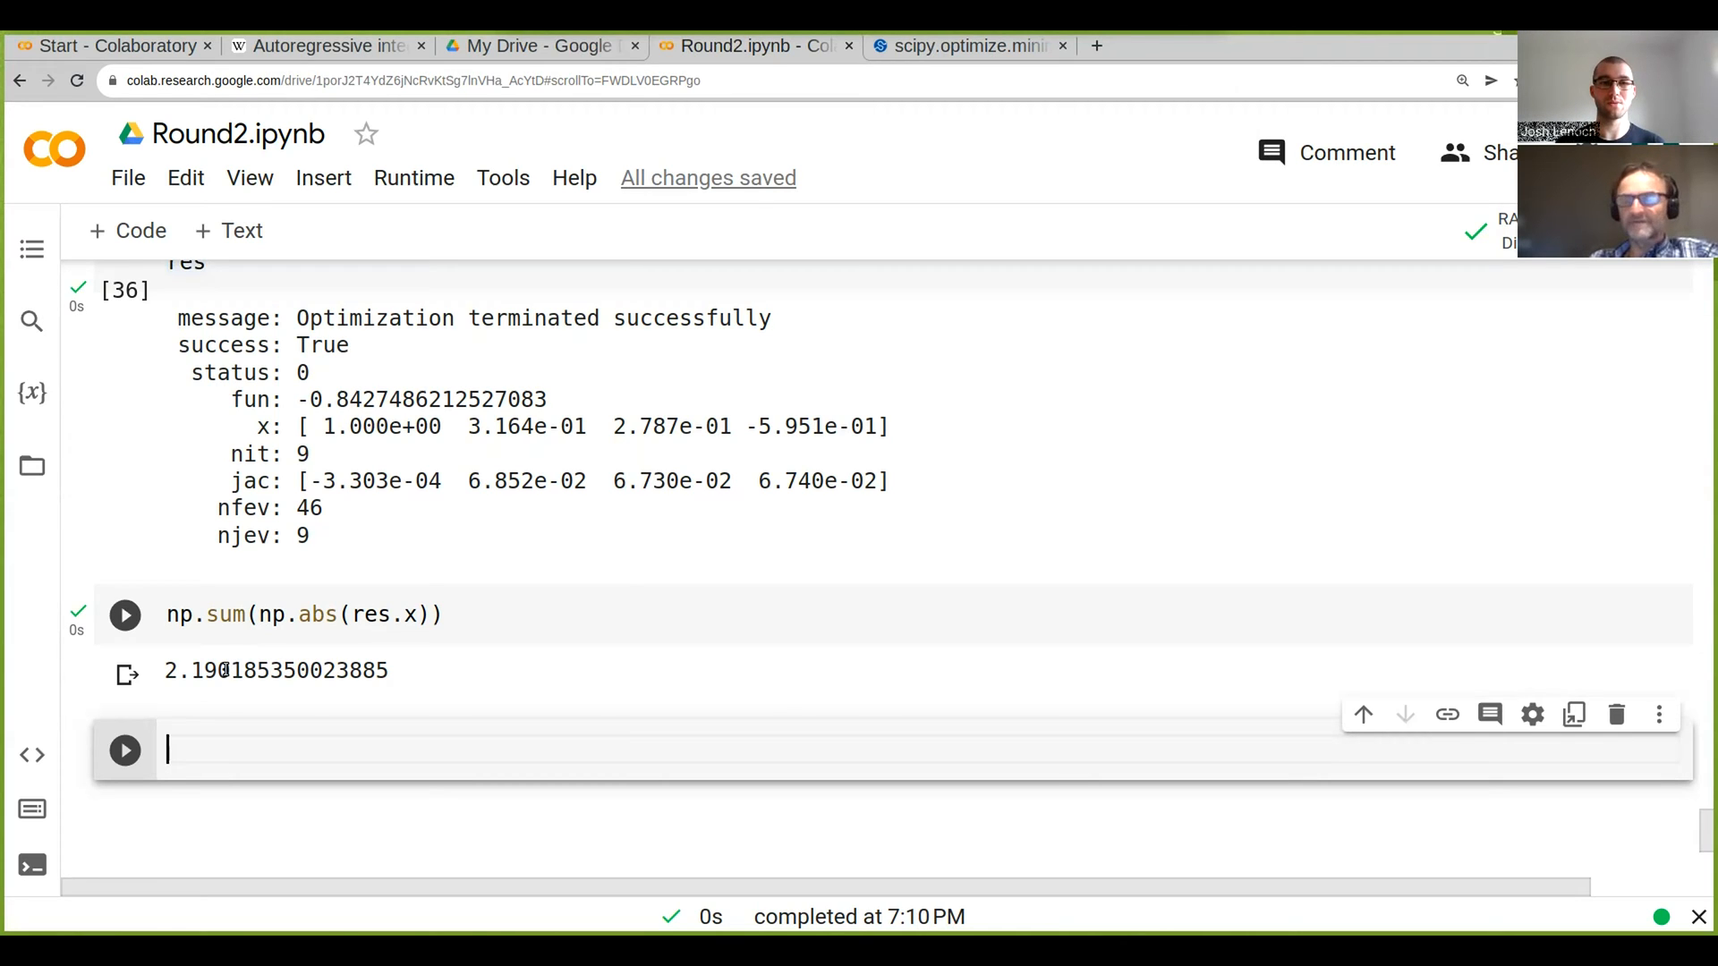